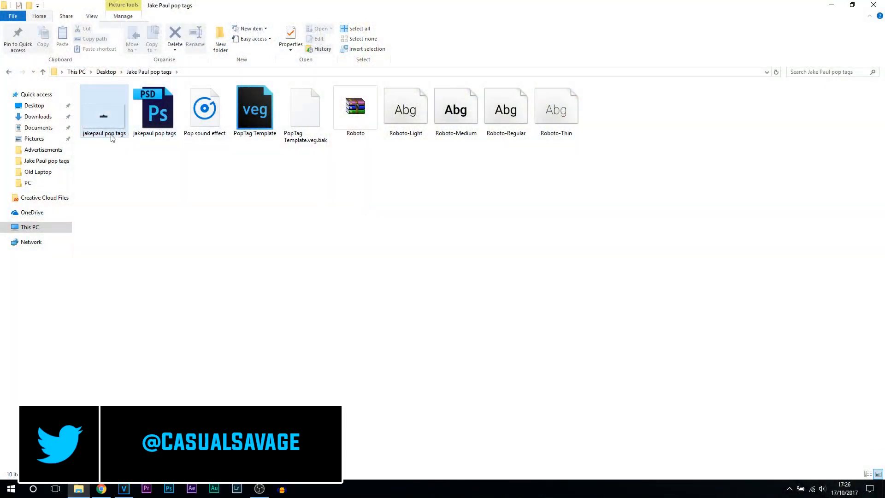
# - Review the tag assets and open the PopTag Template.veg project
pyautogui.click(182, 158)
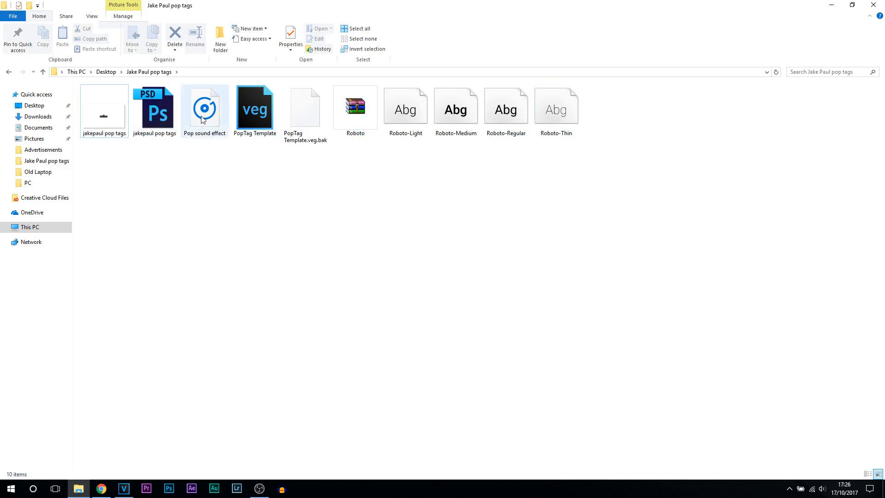
pyautogui.click(254, 107)
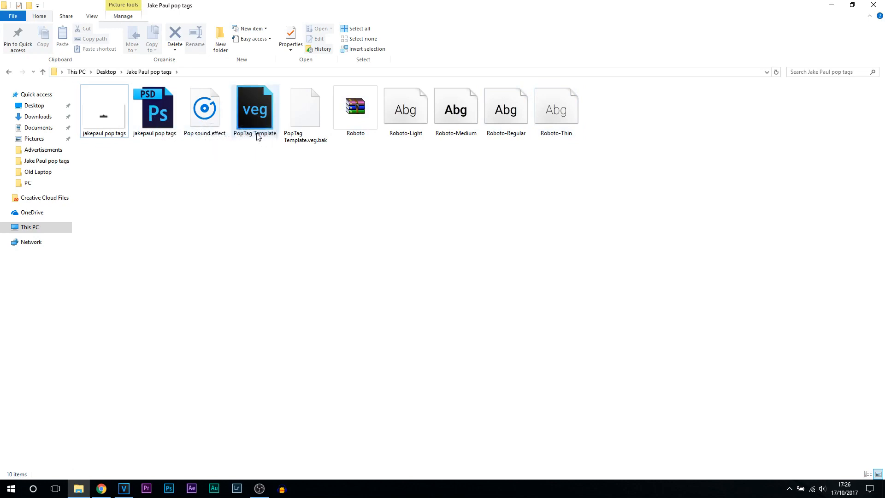
pyautogui.click(355, 107)
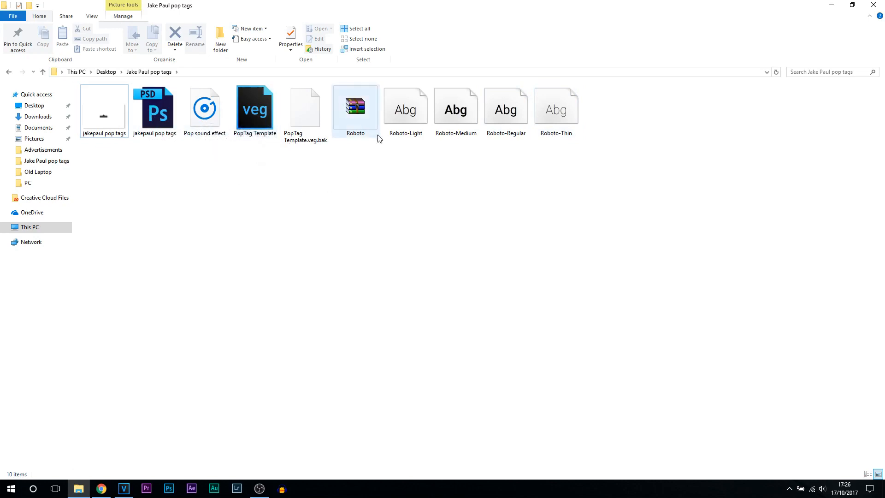
pyautogui.moveTo(367, 131)
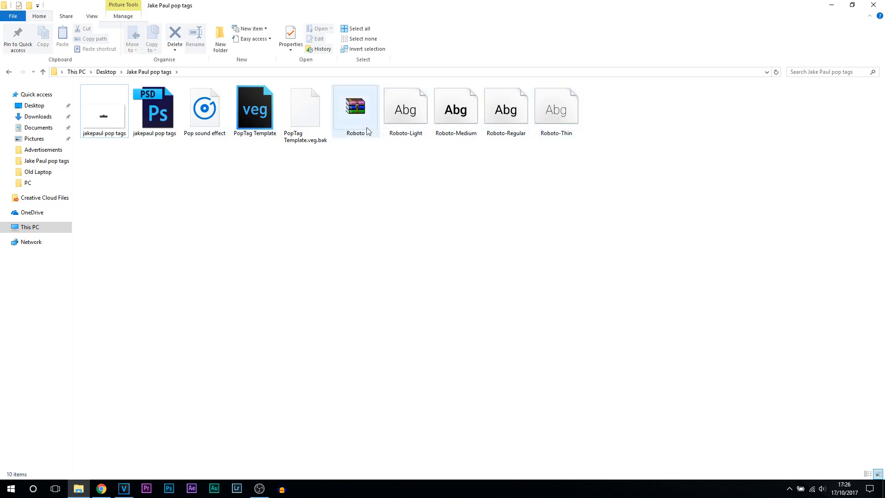
pyautogui.moveTo(366, 130)
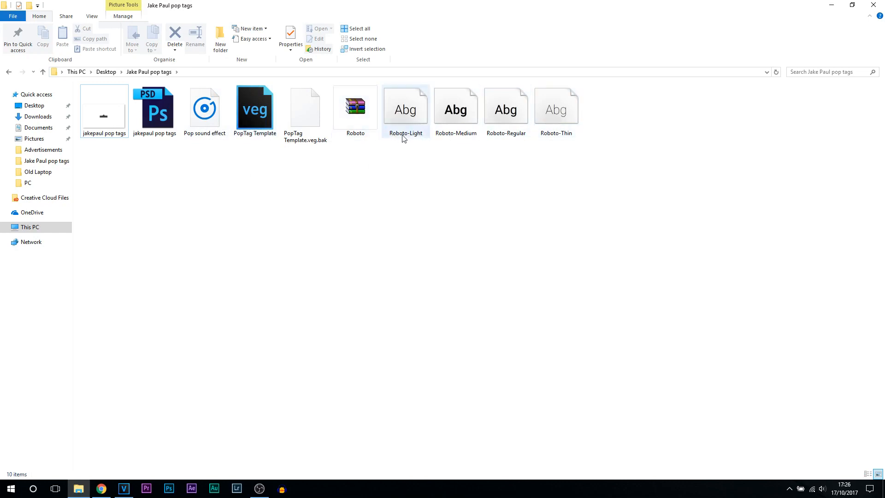
pyautogui.click(398, 165)
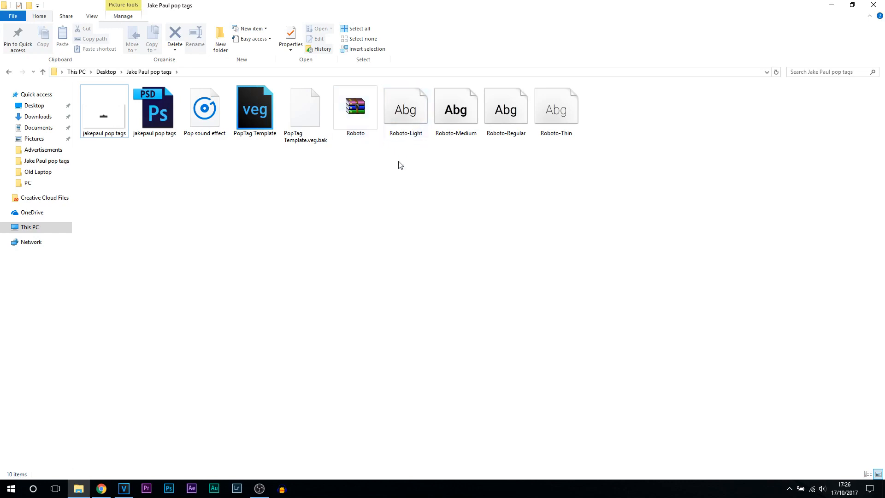
pyautogui.moveTo(538, 149)
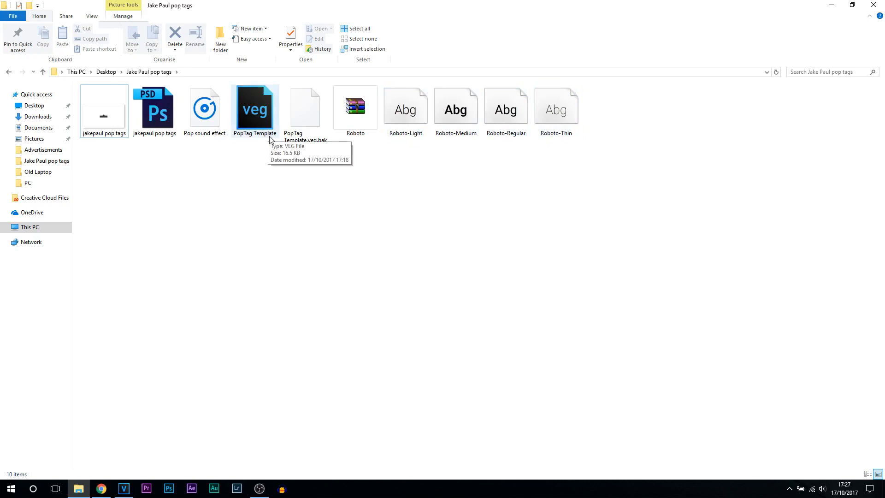
pyautogui.doubleClick(254, 107)
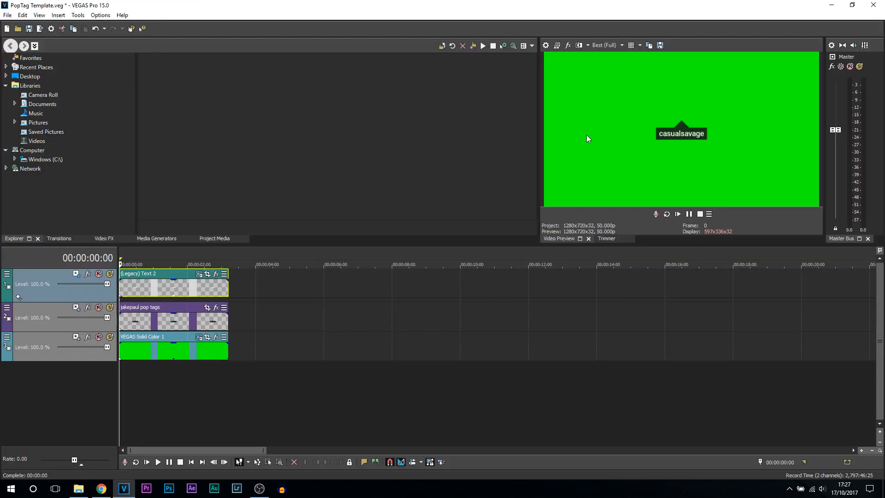
pyautogui.moveTo(651, 164)
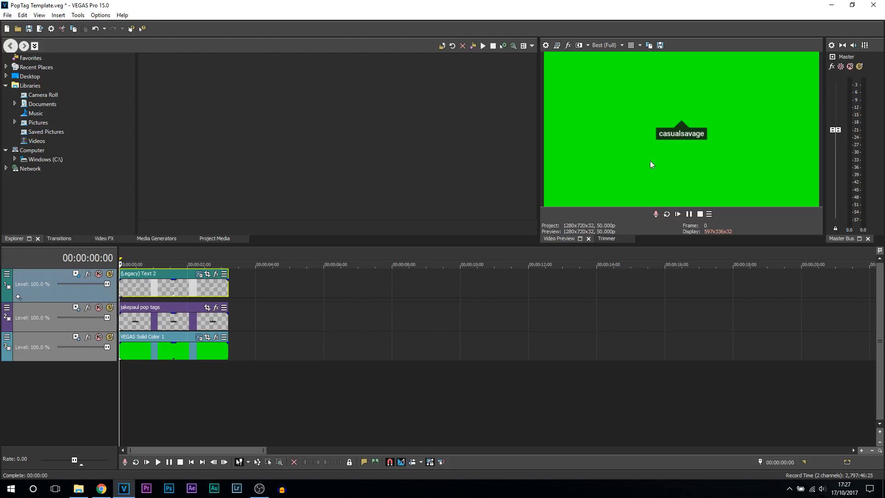
pyautogui.moveTo(666, 142)
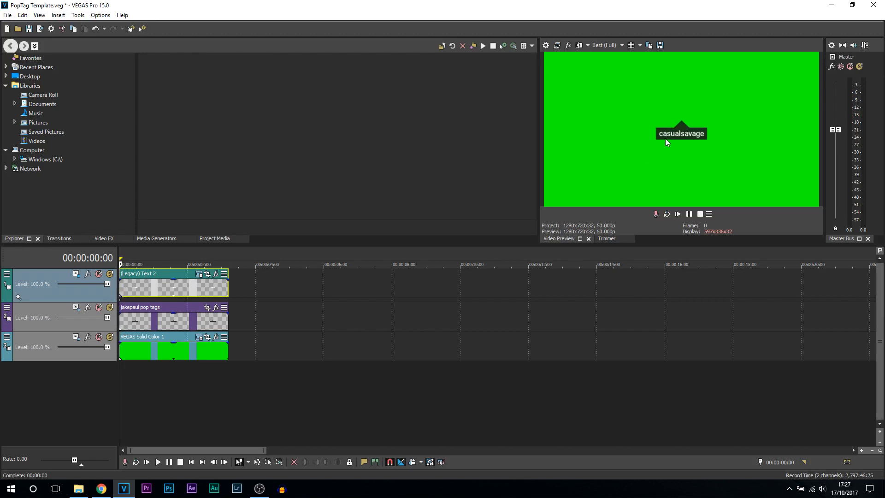
pyautogui.moveTo(617, 179)
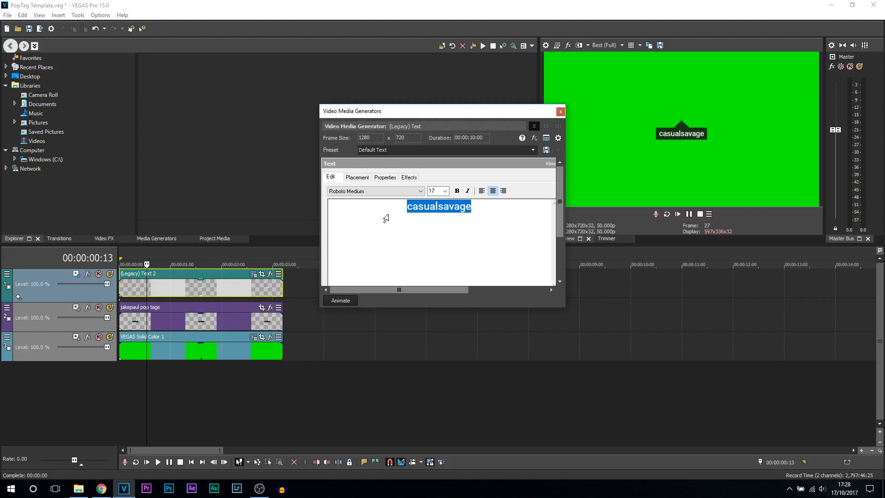
# - Replace the name tag text 'casualsavage' with 'jakepaul' in the text generator
pyautogui.write('jake[')
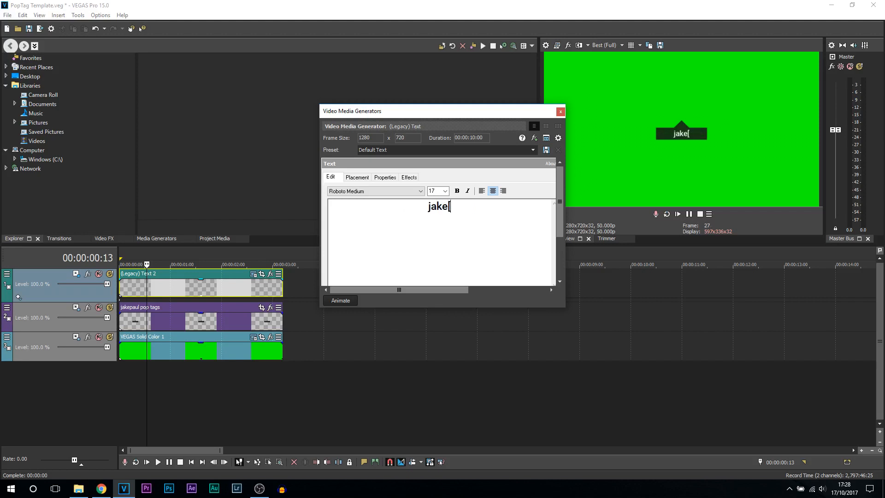
pyautogui.write('paul')
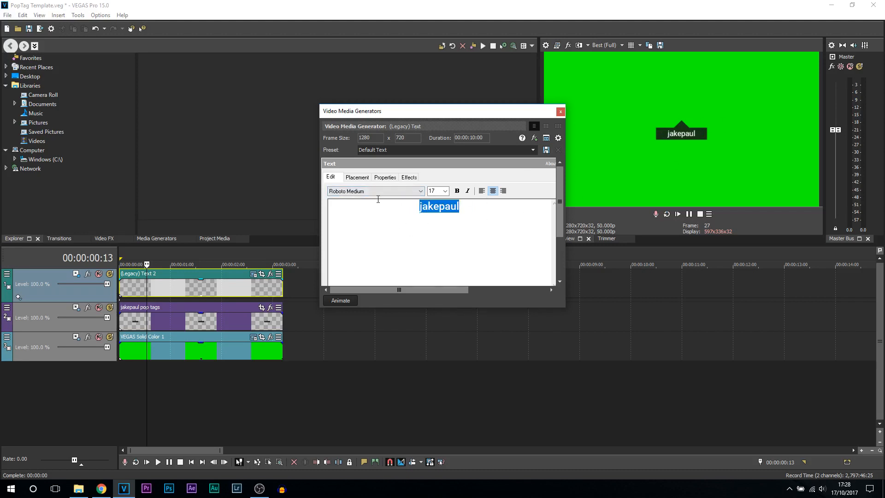
pyautogui.tripleClick(438, 191)
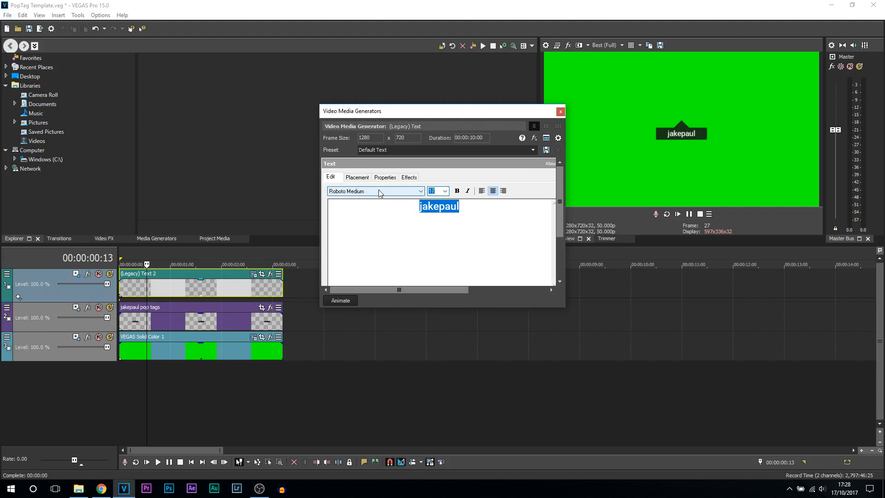
pyautogui.click(560, 112)
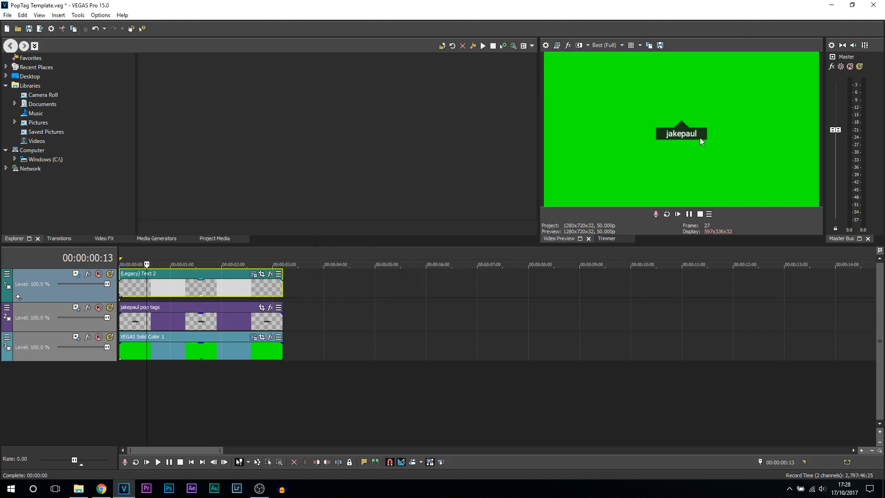
pyautogui.moveTo(674, 140)
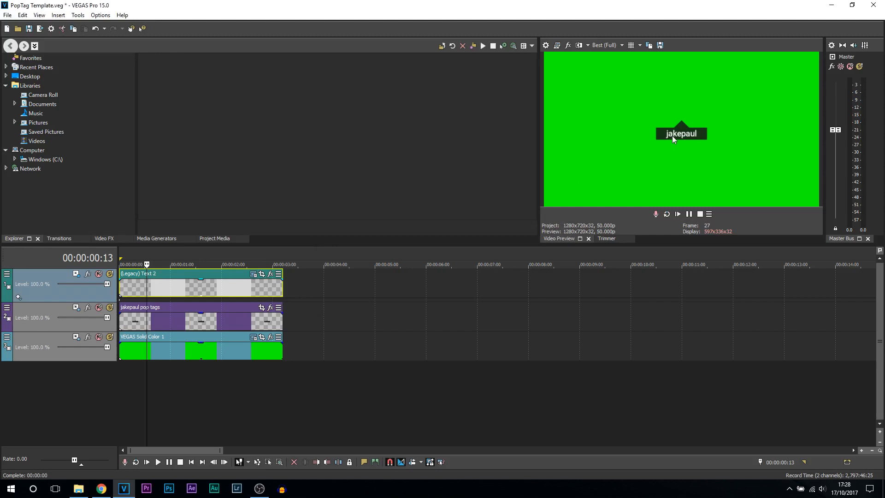
pyautogui.moveTo(710, 134)
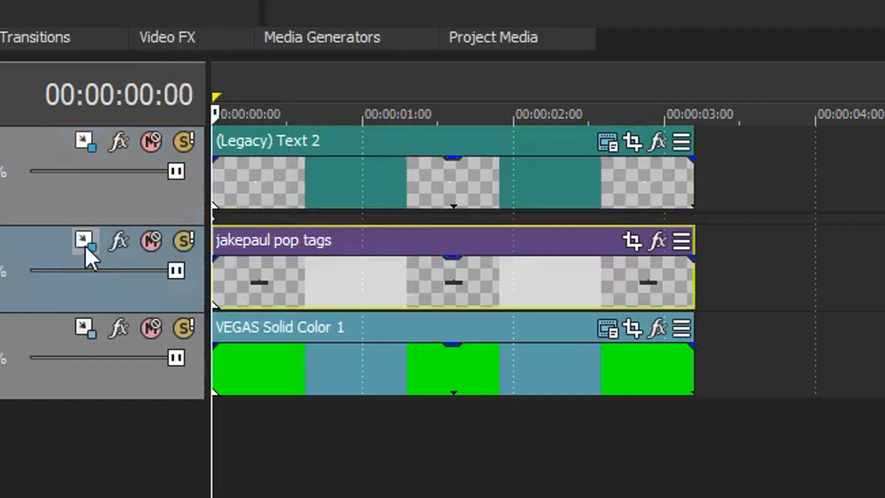
# - Resize the pop tags track motion frame to 957.5 × 735 to fit the new name
pyautogui.click(85, 240)
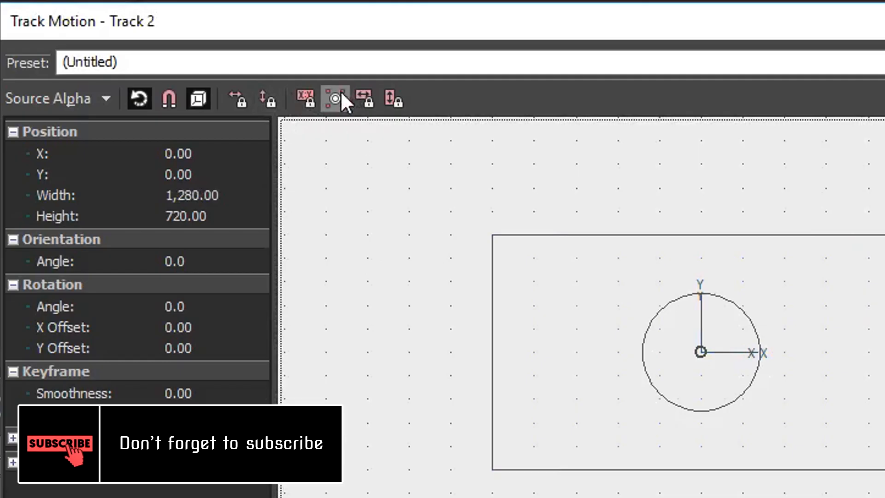
pyautogui.moveTo(334, 99)
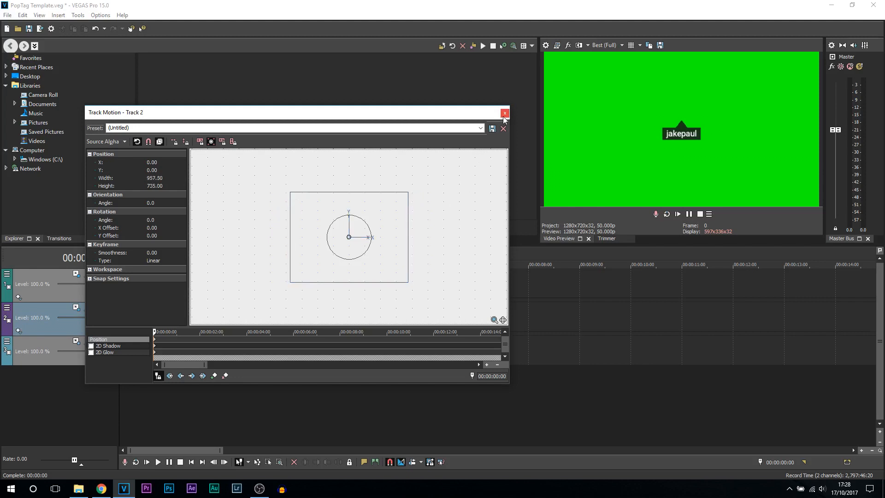
pyautogui.click(505, 113)
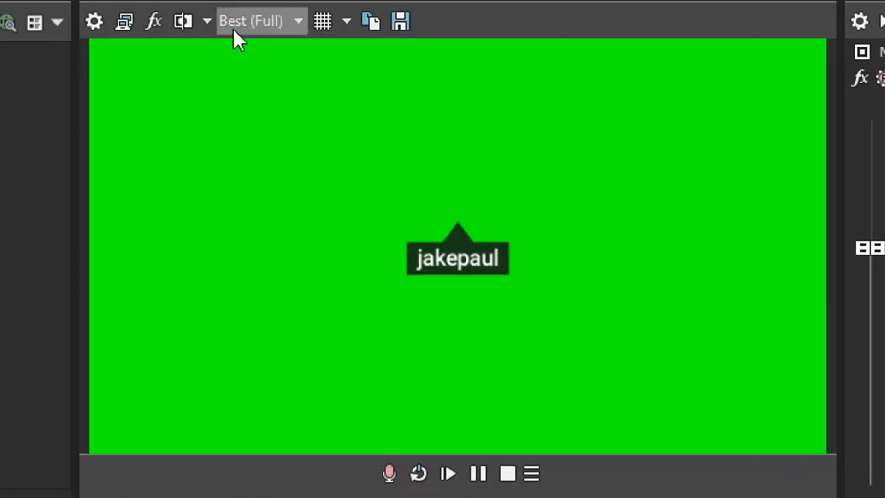
# - Save the green-screen jakepaul frame at Best (Full) quality as a JPEG snapshot
pyautogui.click(250, 21)
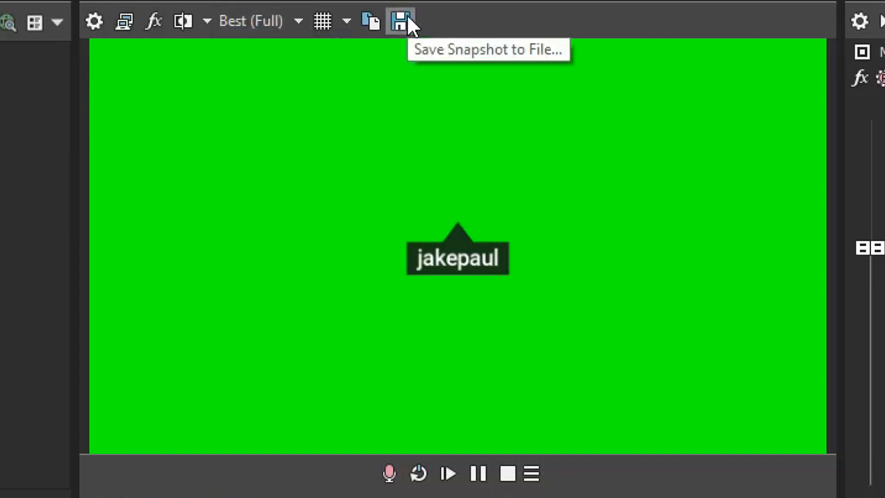
pyautogui.click(399, 21)
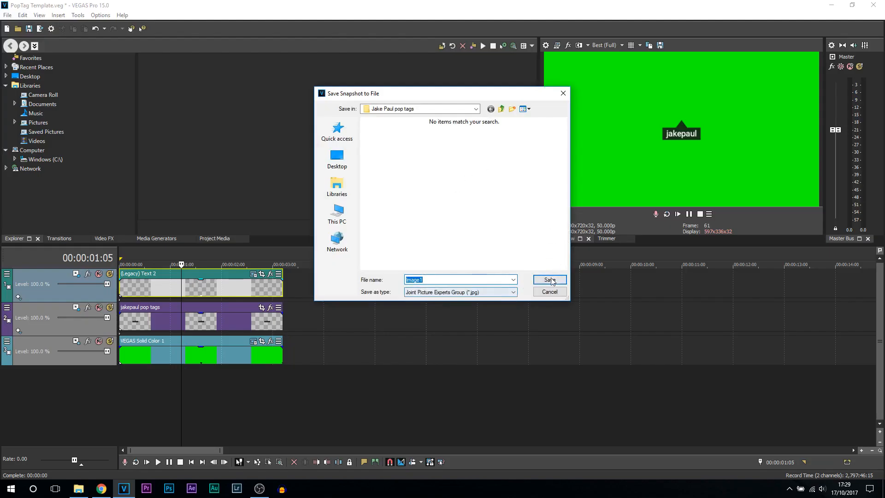
pyautogui.click(548, 280)
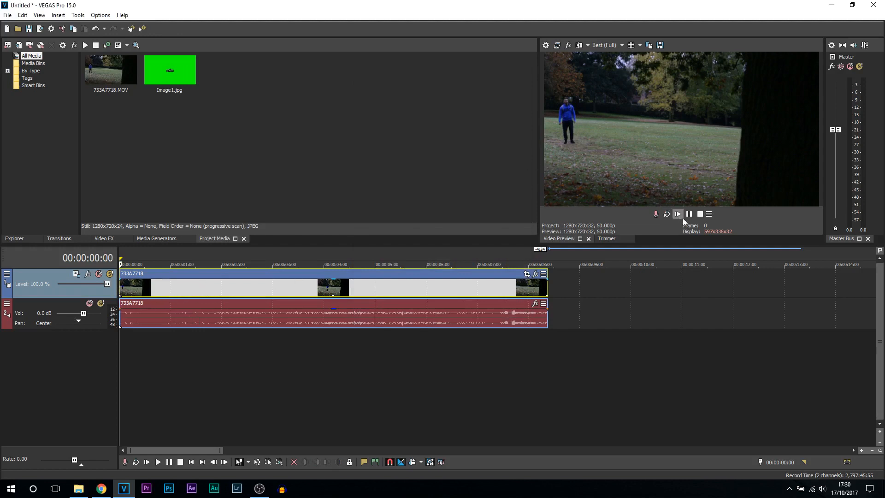
# - Preview the walking footage, set the playhead near 2 seconds and insert a new video track
pyautogui.click(678, 214)
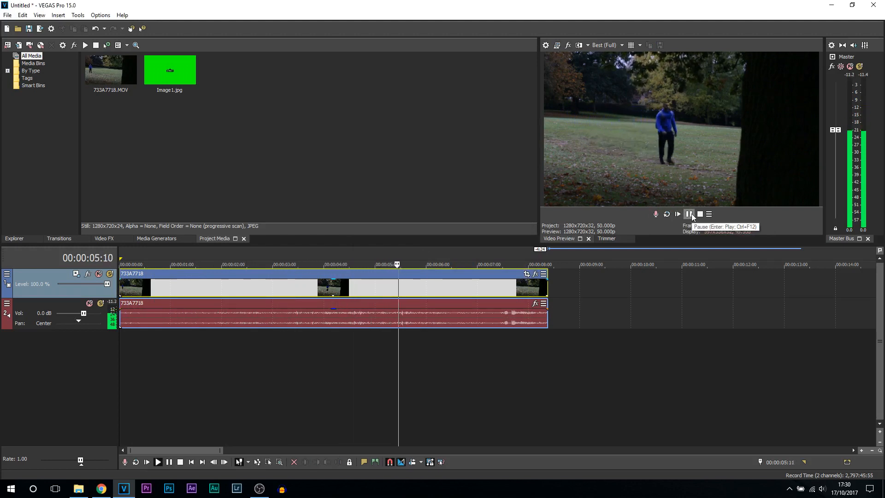
pyautogui.click(690, 214)
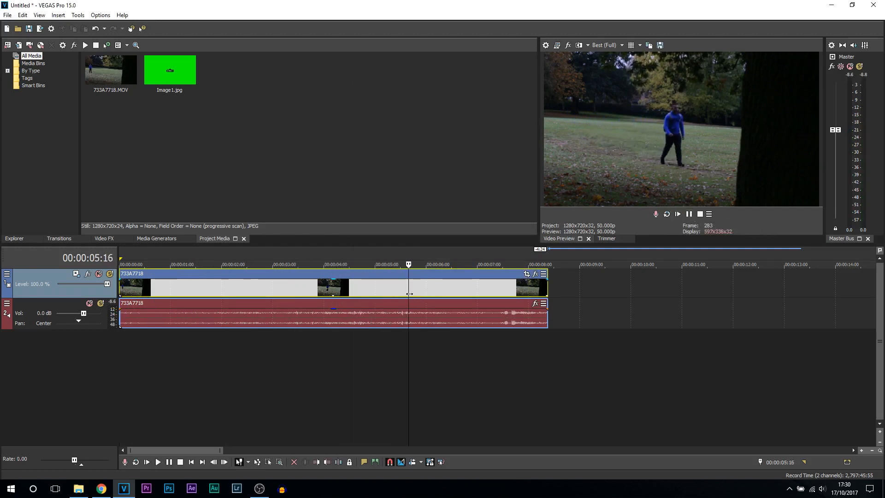
pyautogui.click(240, 265)
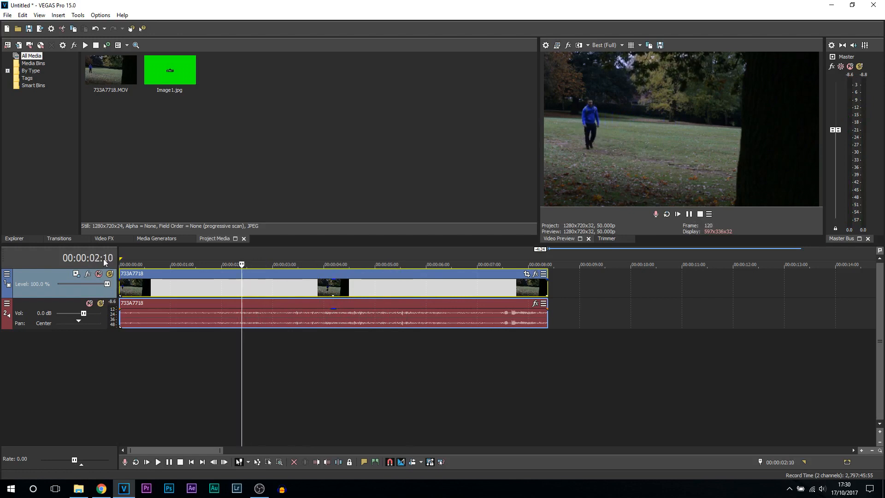
pyautogui.rightClick(51, 284)
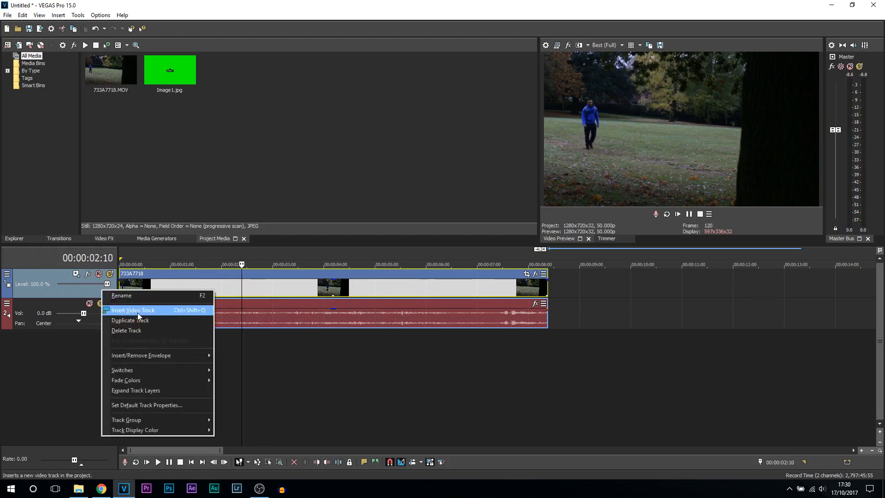
pyautogui.click(133, 310)
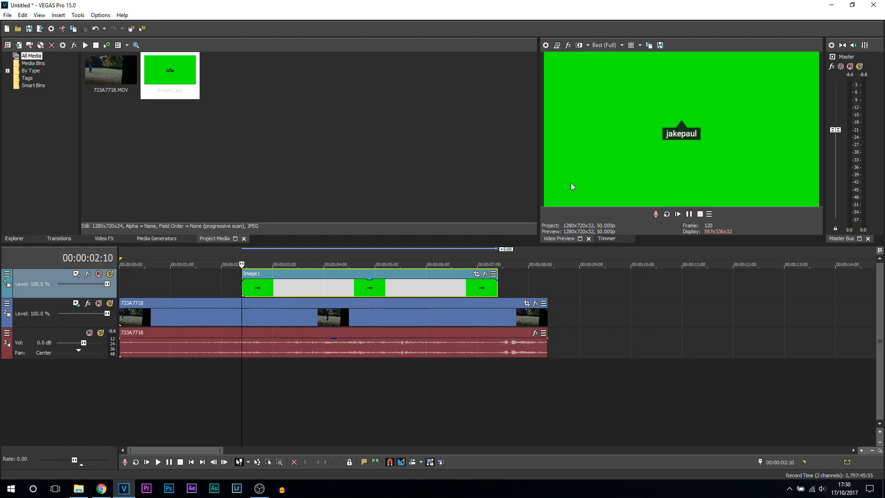
# - Apply the Chroma Keyer preset to Image1 and sample its green background as the key colour
pyautogui.click(104, 238)
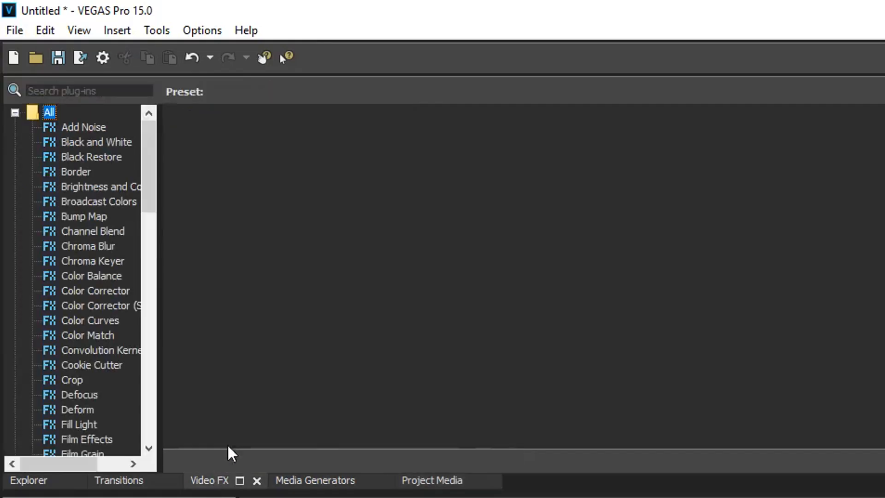
pyautogui.moveTo(110, 270)
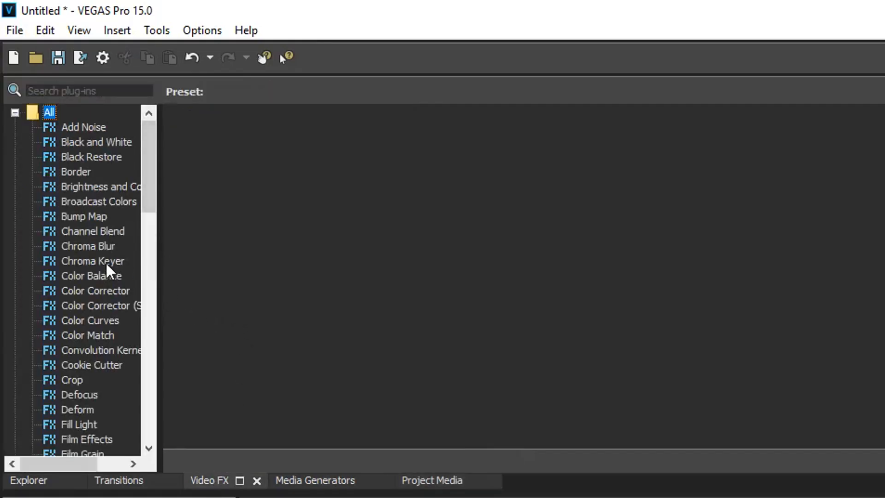
pyautogui.click(93, 261)
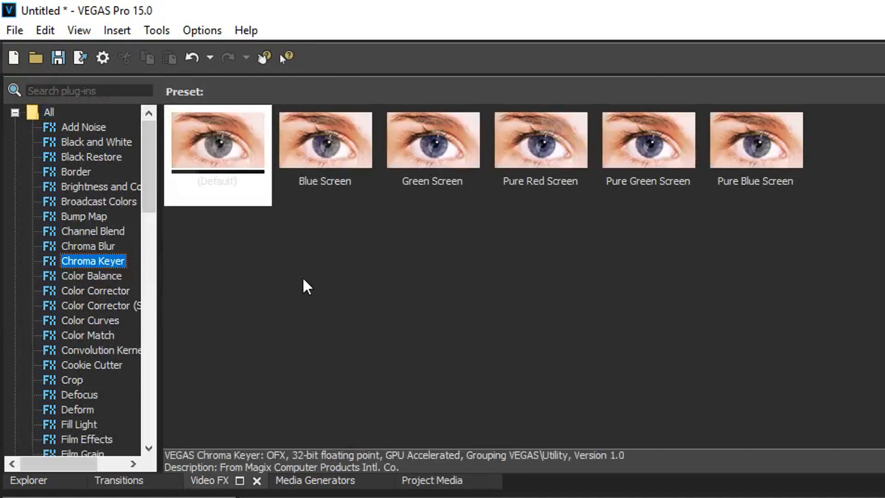
pyautogui.click(852, 5)
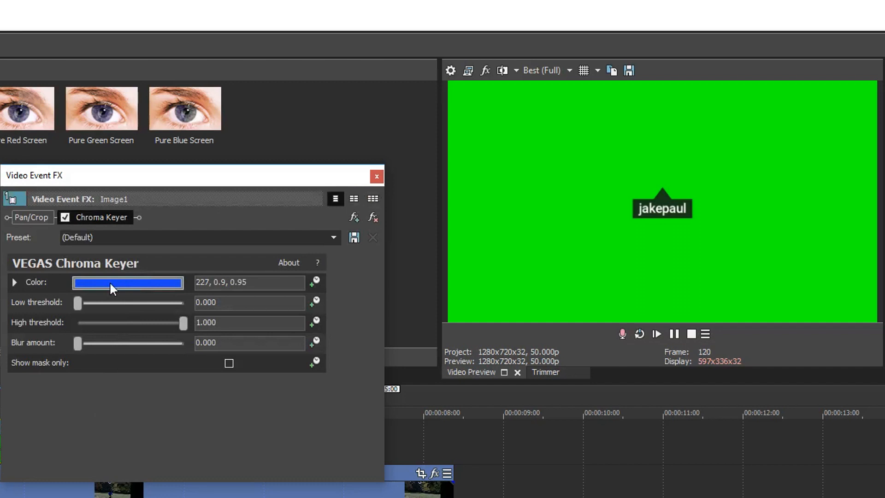
pyautogui.click(127, 282)
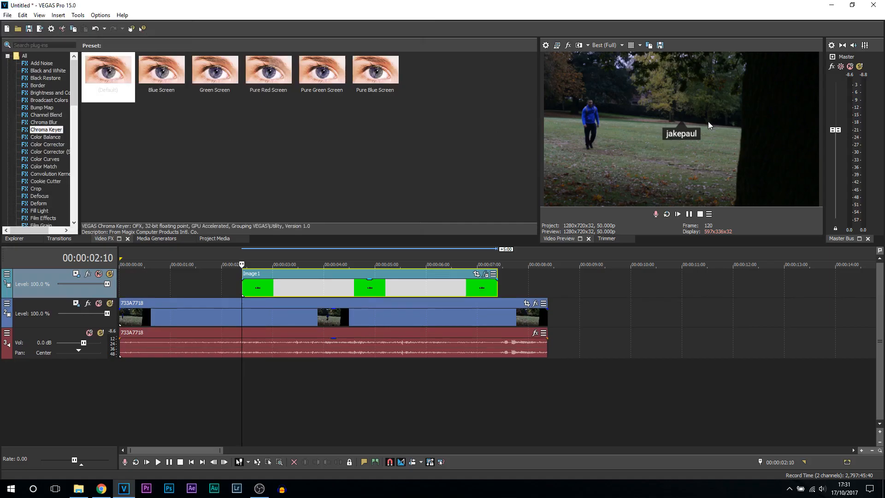
pyautogui.moveTo(695, 128)
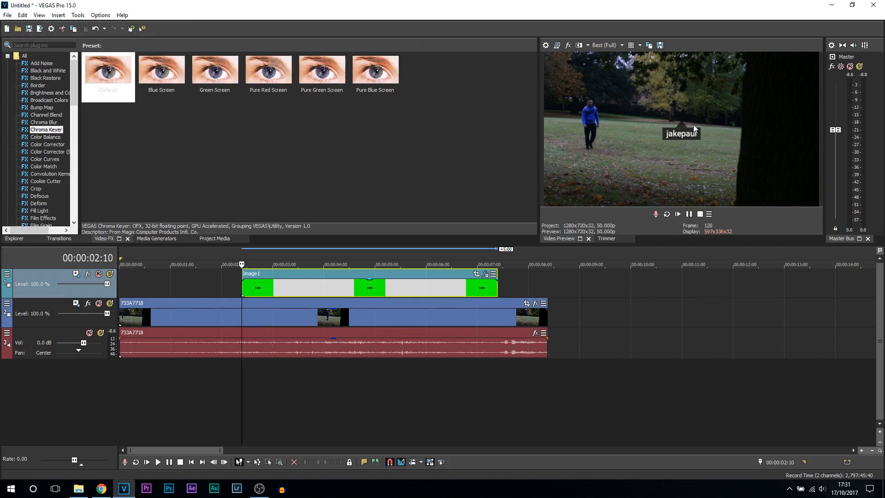
pyautogui.moveTo(682, 140)
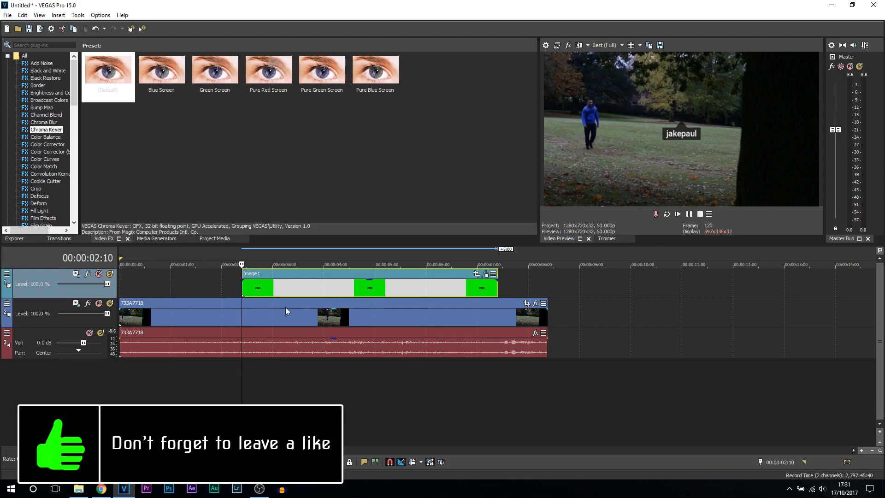
pyautogui.click(292, 264)
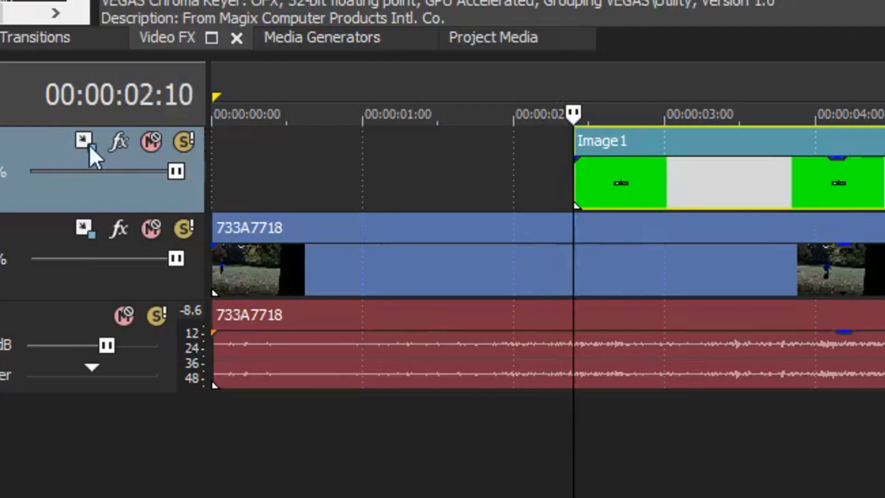
# - Add track motion keyframes with locked aspect ratio so the tag follows the walking man
pyautogui.click(84, 139)
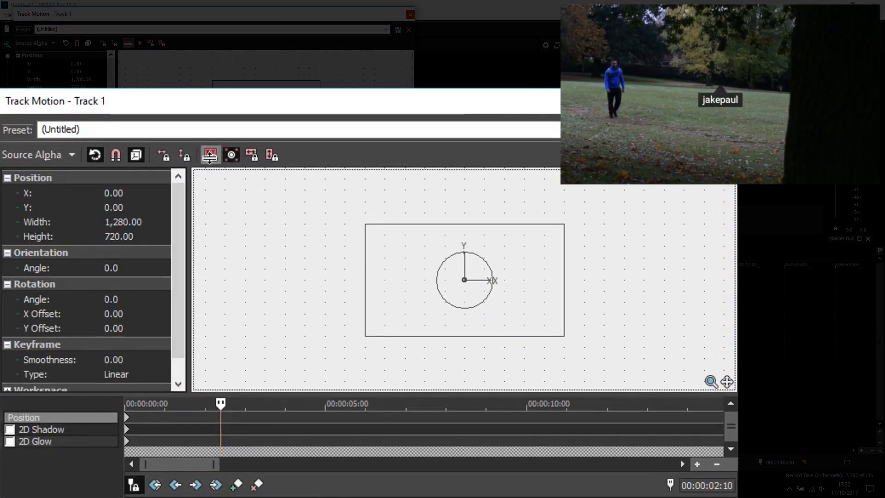
pyautogui.click(230, 155)
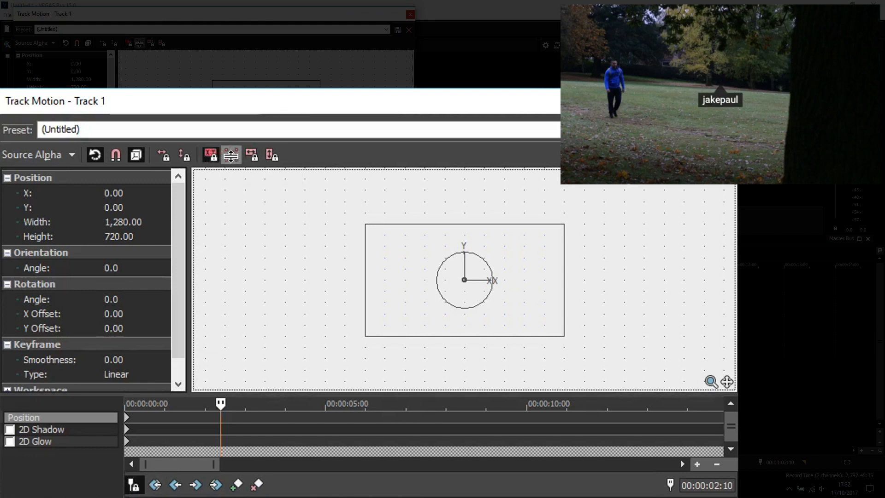
pyautogui.click(230, 155)
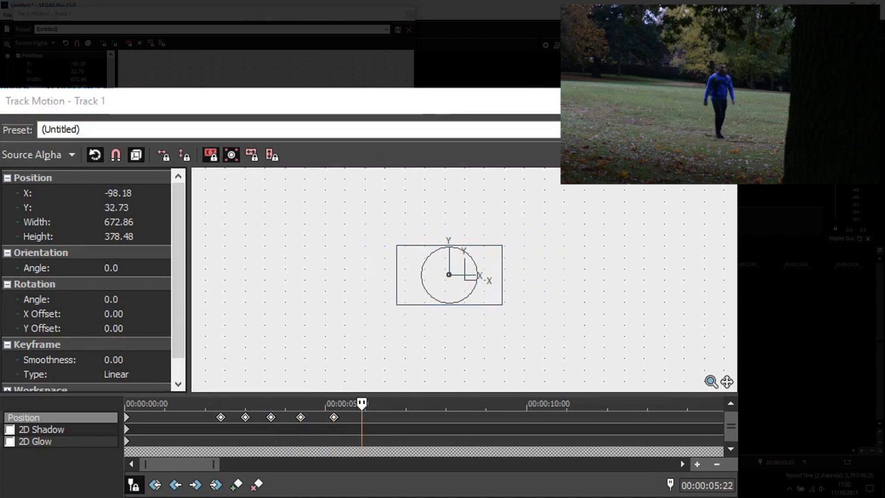
pyautogui.moveTo(695, 132)
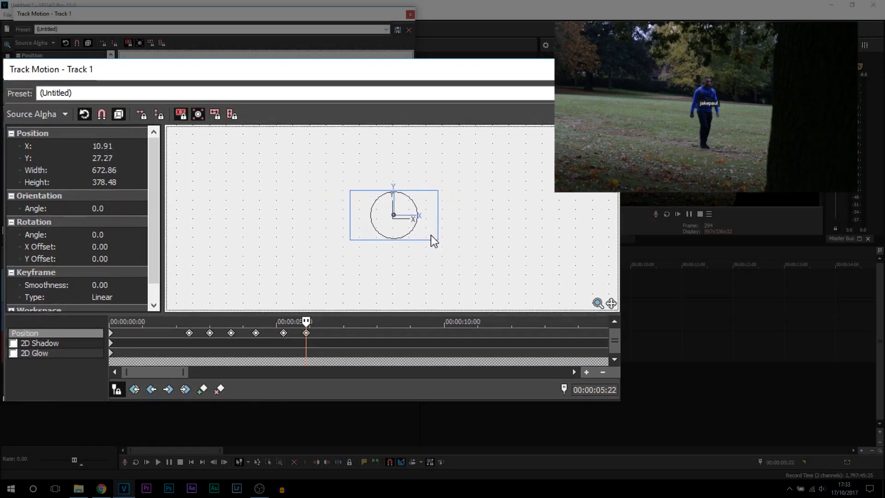
pyautogui.click(408, 30)
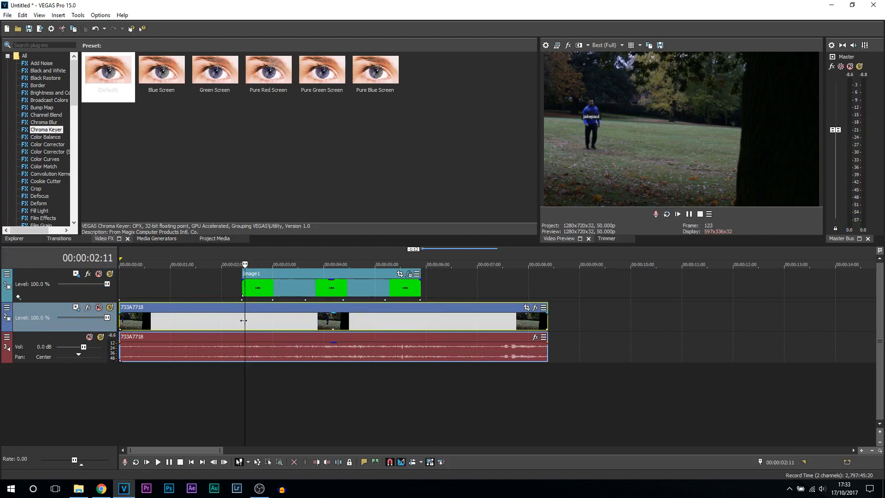
# - Drag the Pop sound effect onto a new audio track and play back to check the timing
pyautogui.click(77, 488)
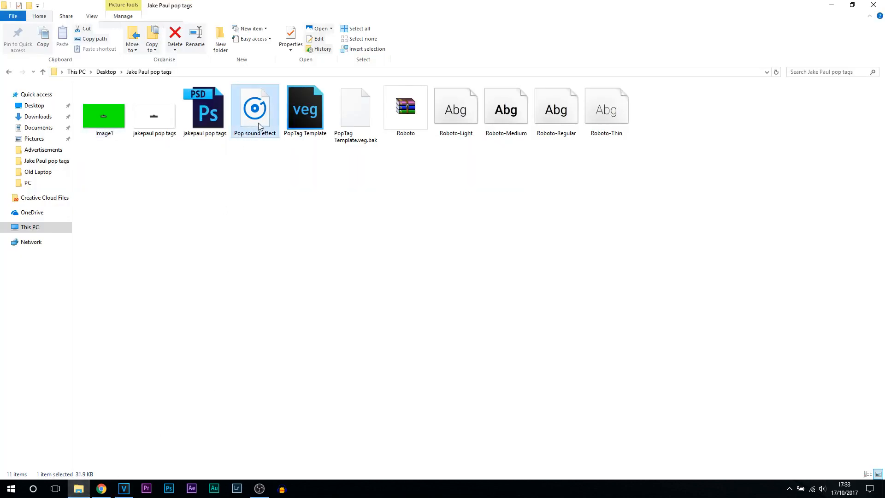
pyautogui.click(122, 488)
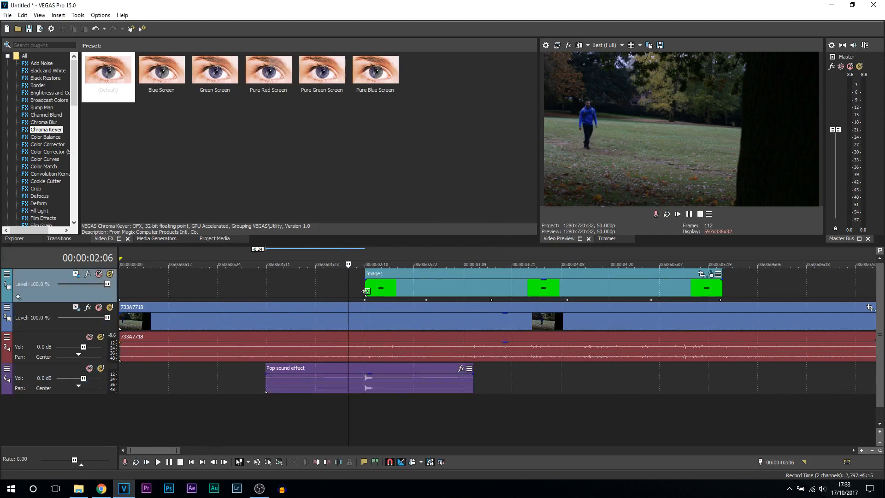
pyautogui.click(250, 265)
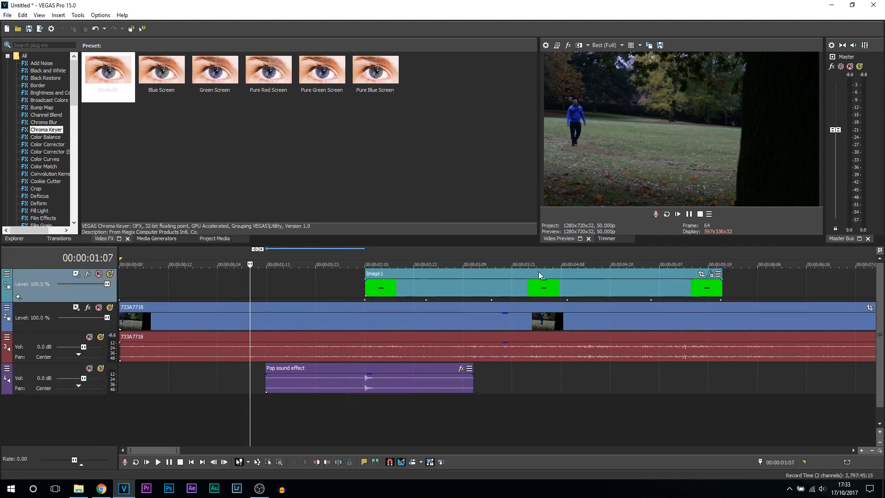
pyautogui.click(370, 265)
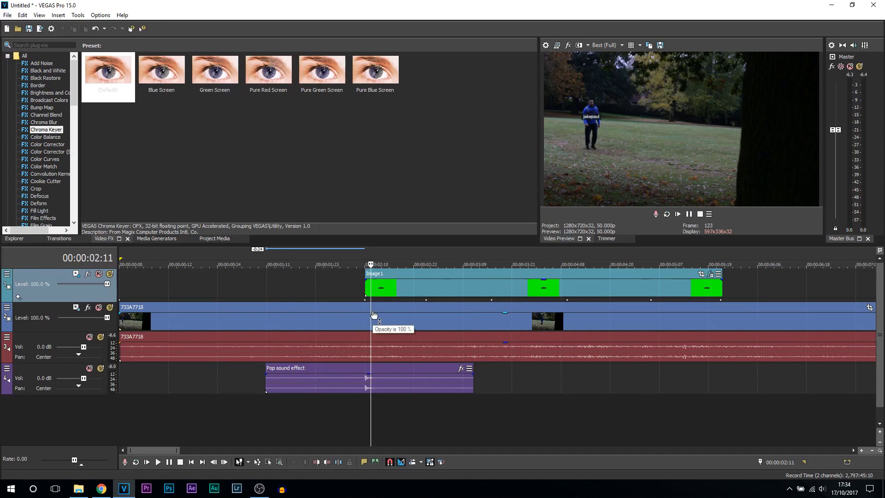